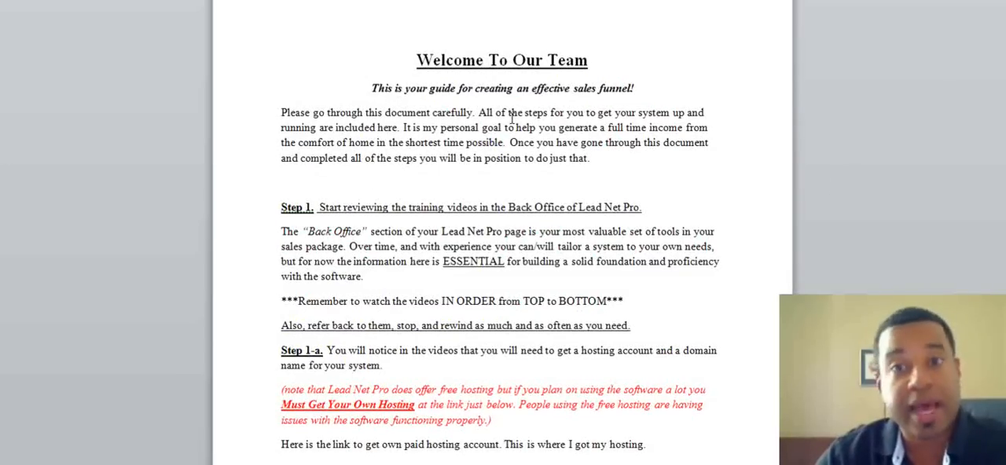
- Scroll the Welcome To Our Team guide from the introduction down to Step 4, the application form
scroll(down, 3)
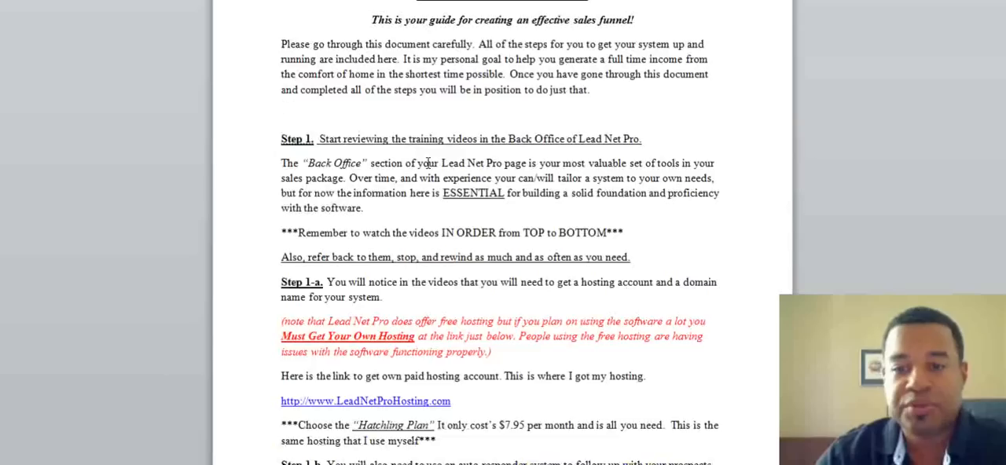
scroll(down, 3)
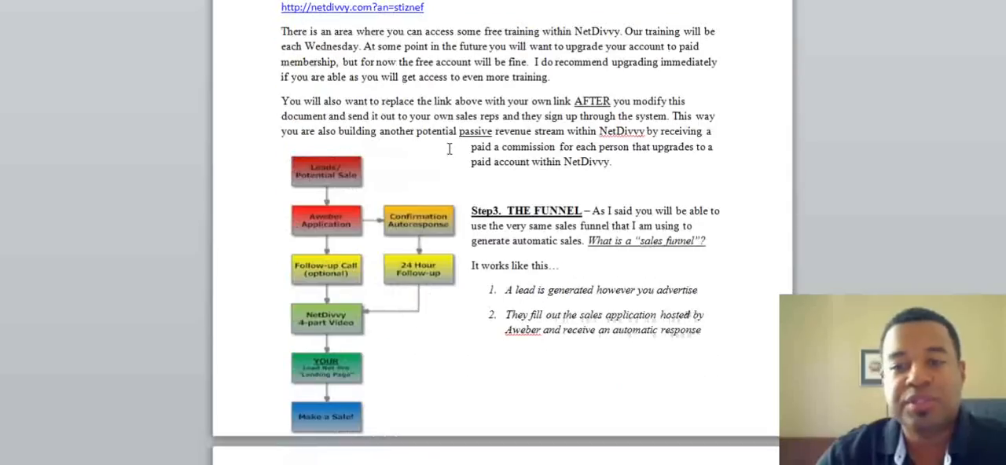
scroll(down, 3)
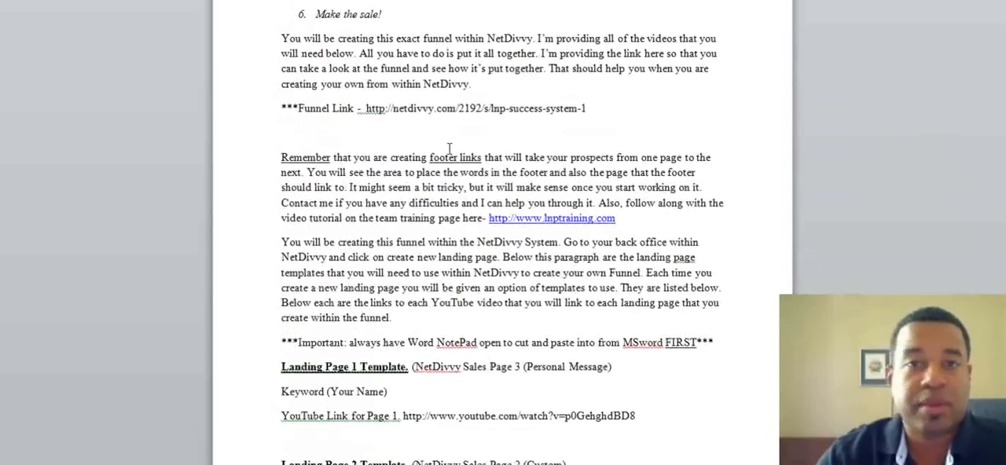
scroll(down, 3)
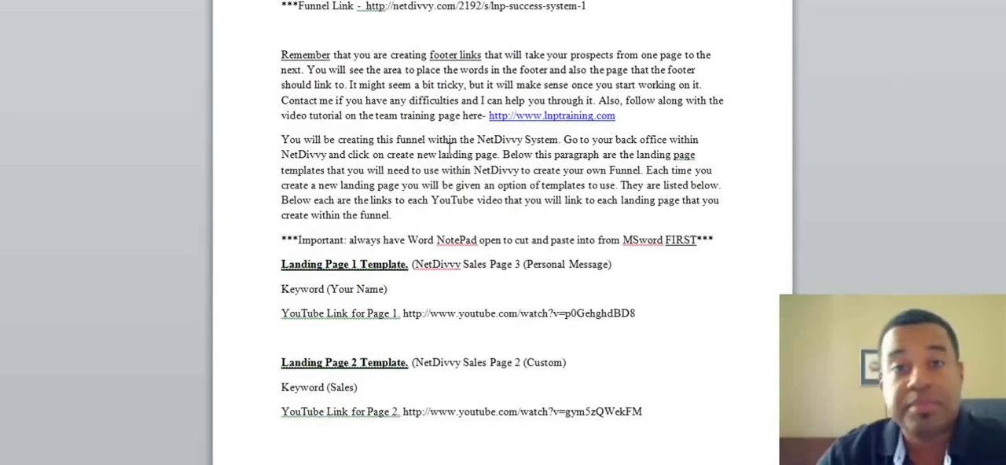
scroll(down, 3)
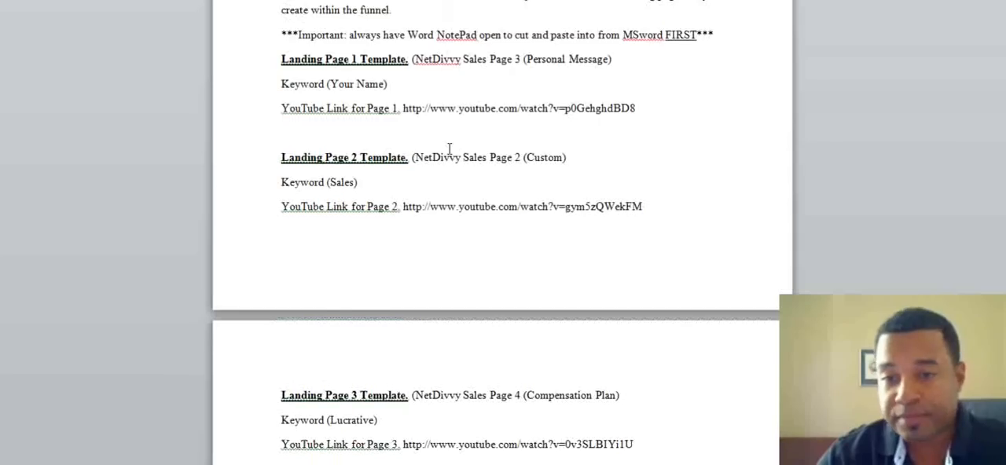
scroll(down, 3)
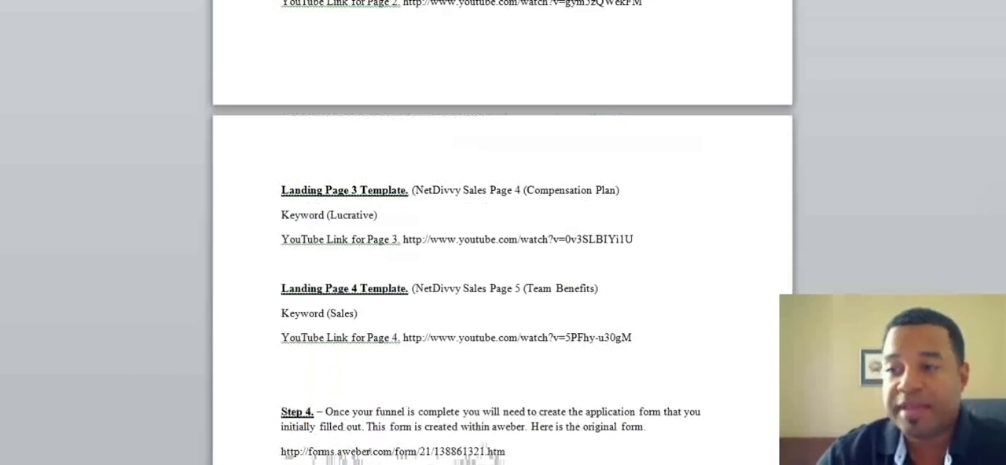
scroll(up, 3)
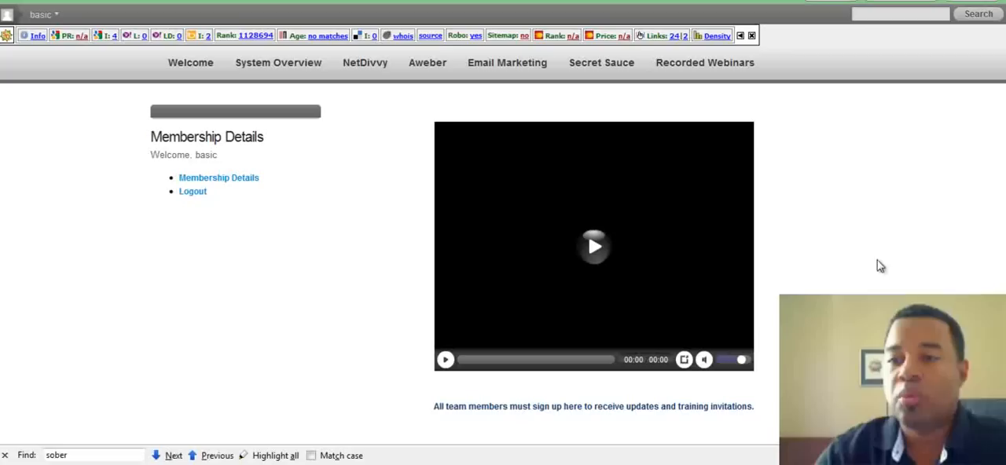
mouse_move(258, 375)
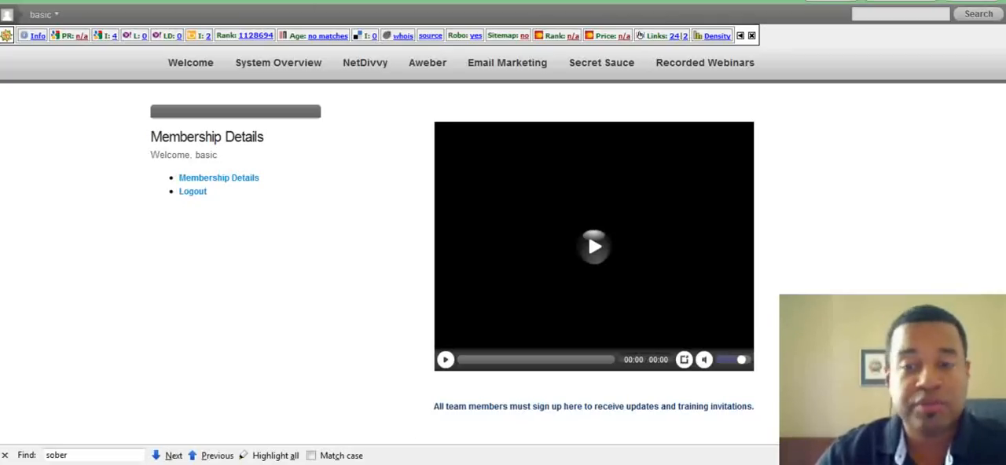
- Scroll the membership page below the video to the Name/Email team sign-up form
scroll(down, 3)
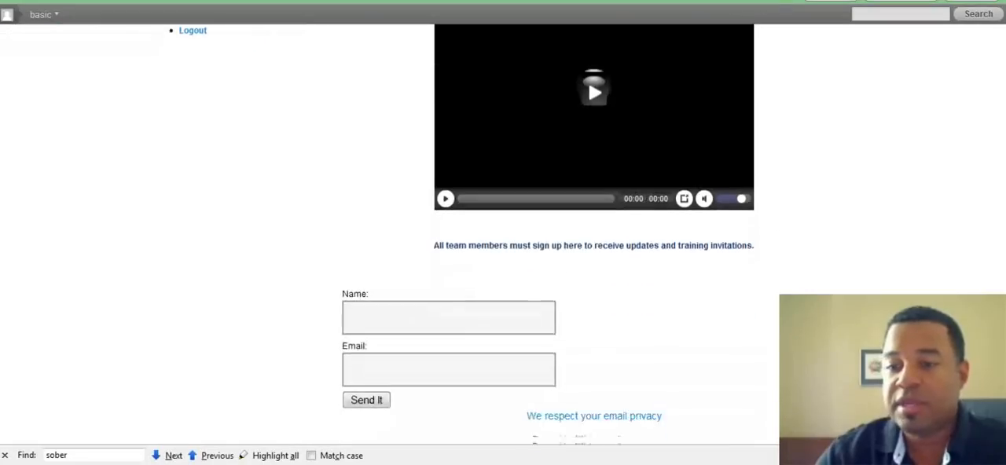
scroll(down, 3)
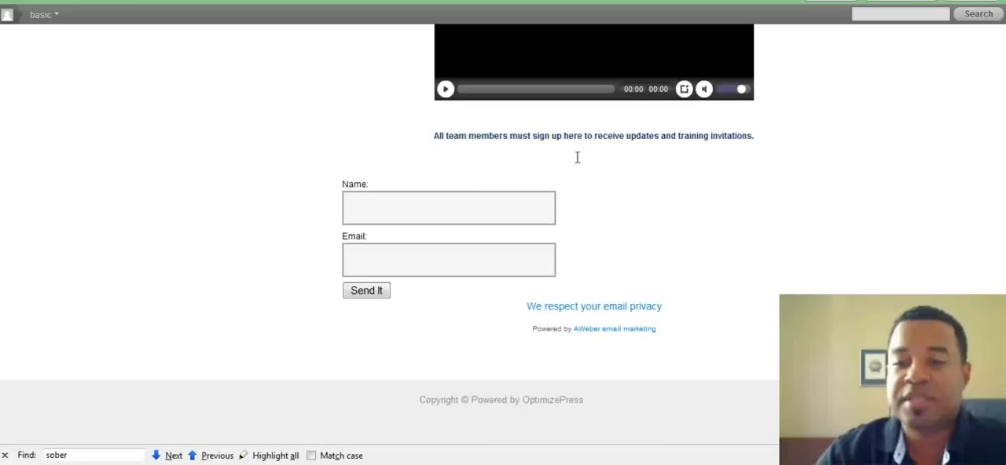
mouse_move(438, 211)
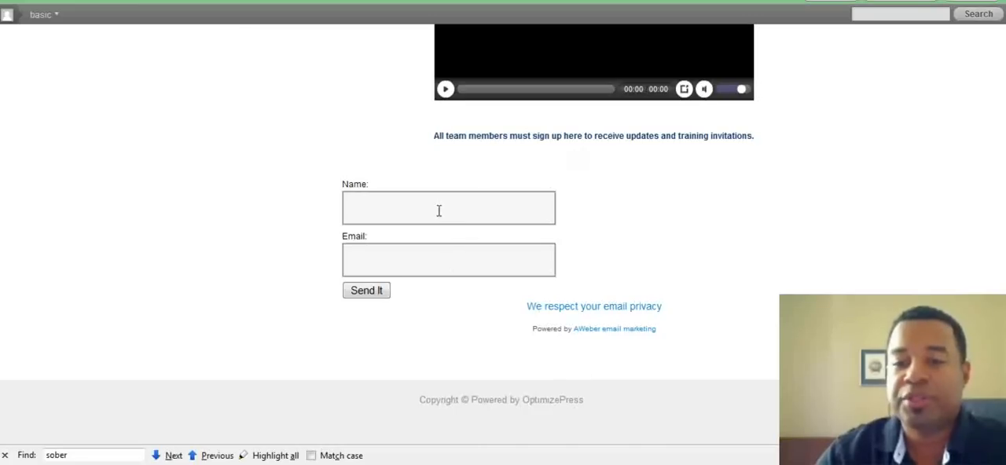
mouse_move(996, 280)
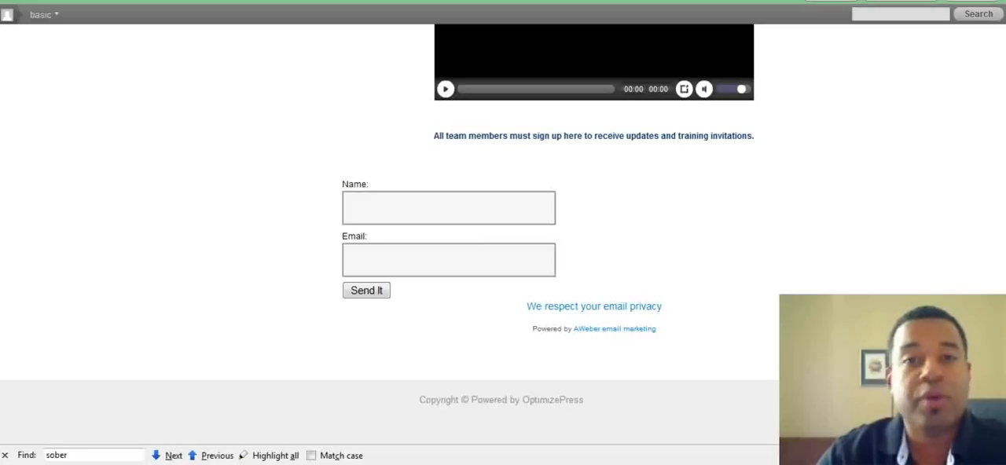
mouse_move(988, 291)
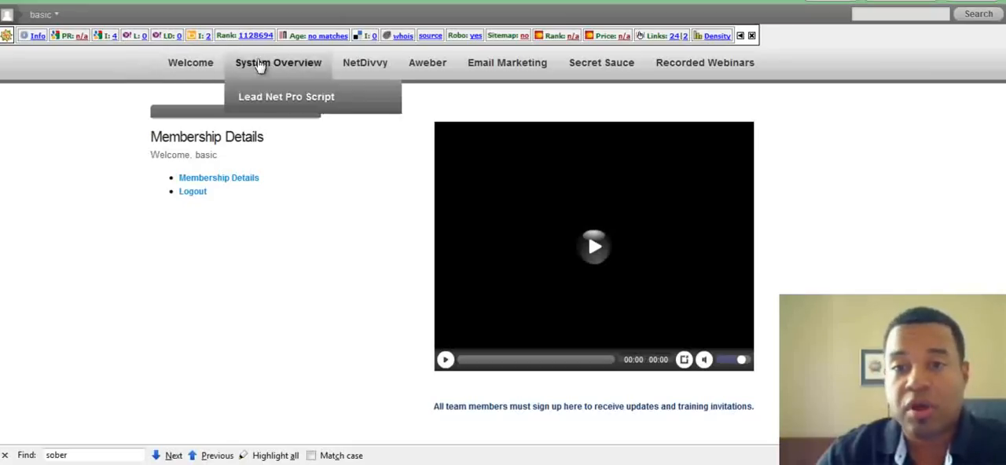
mouse_move(913, 147)
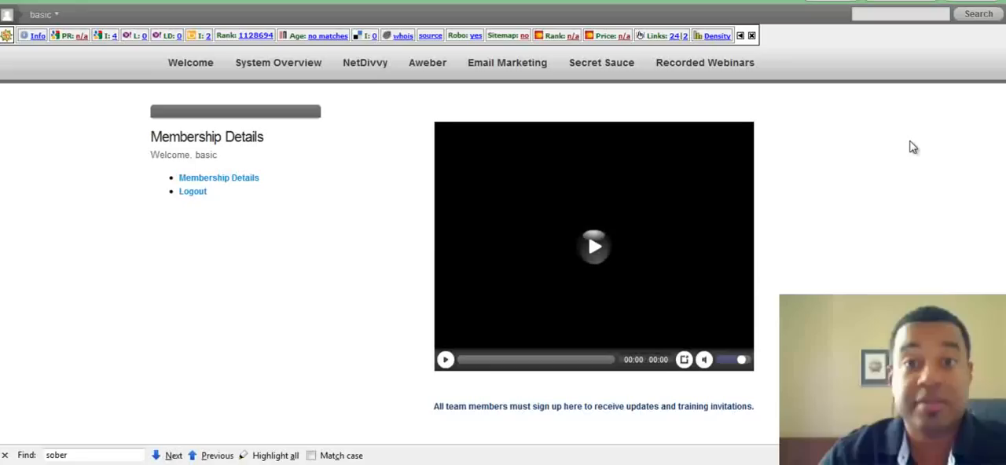
mouse_move(245, 196)
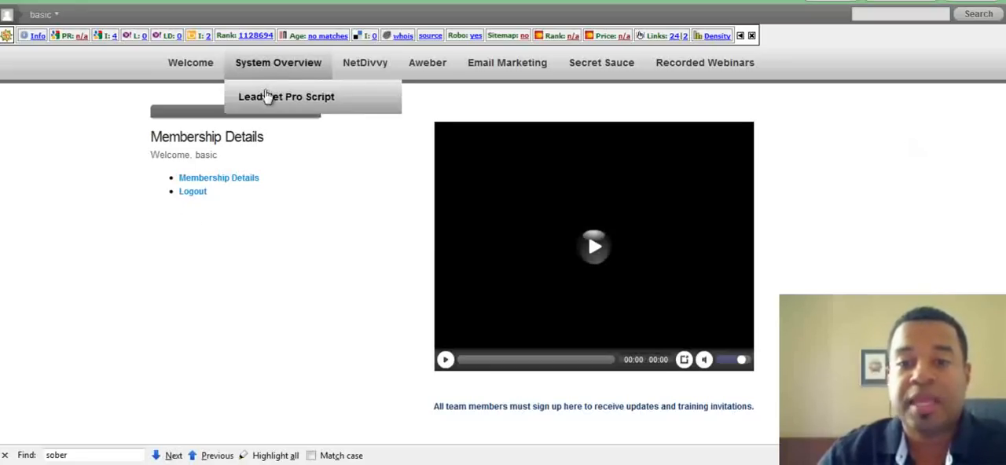
mouse_move(365, 63)
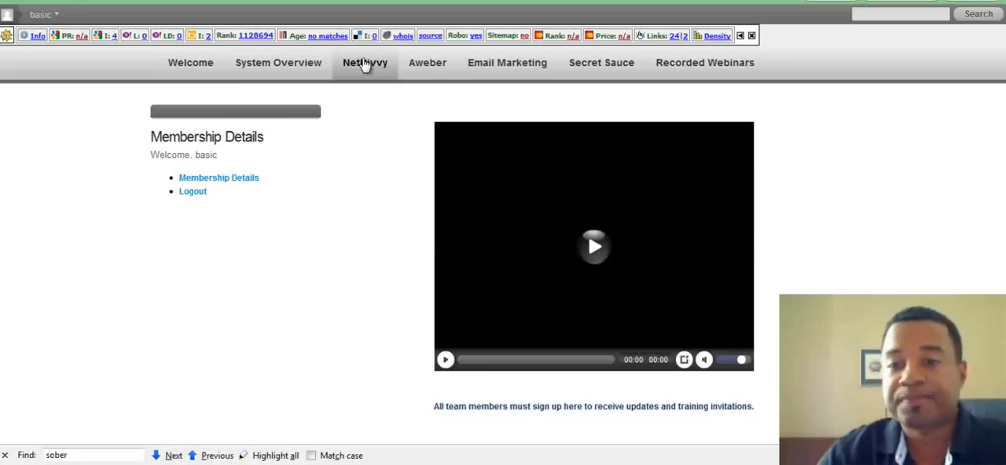
- Go to the System Overview page from the top navigation menu
click(427, 62)
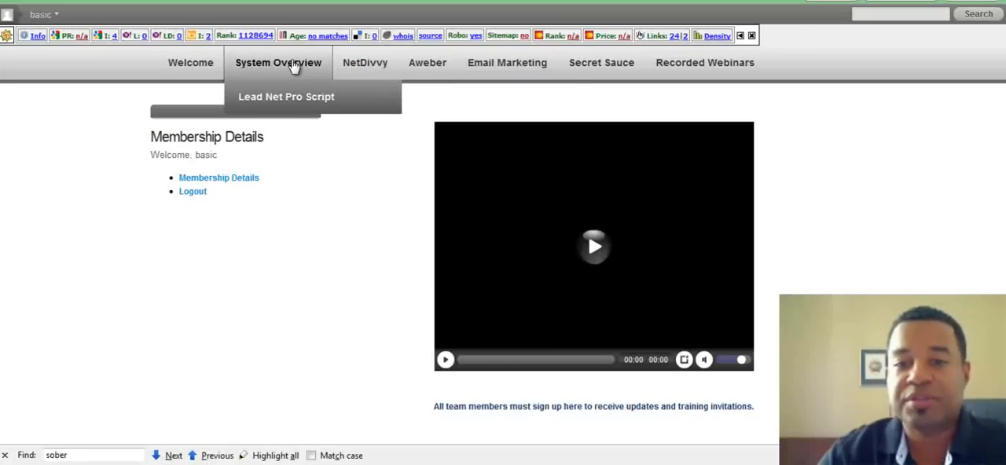
click(278, 62)
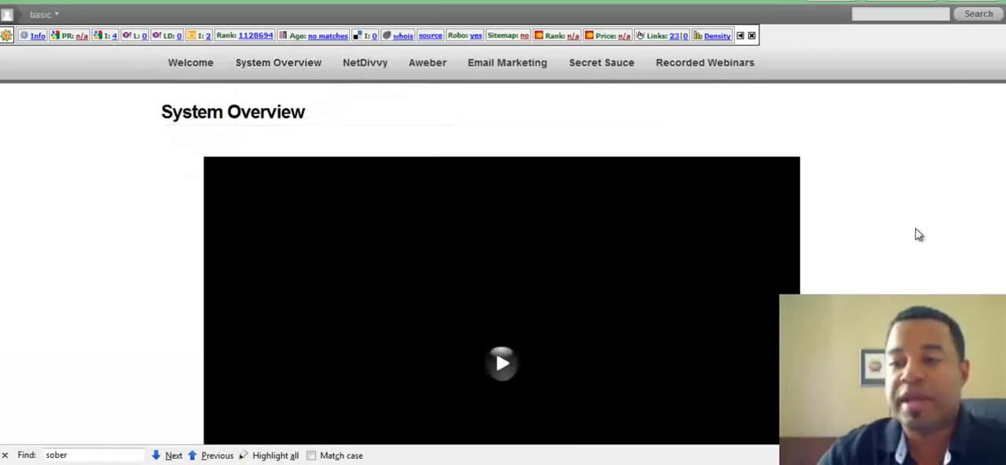
scroll(down, 3)
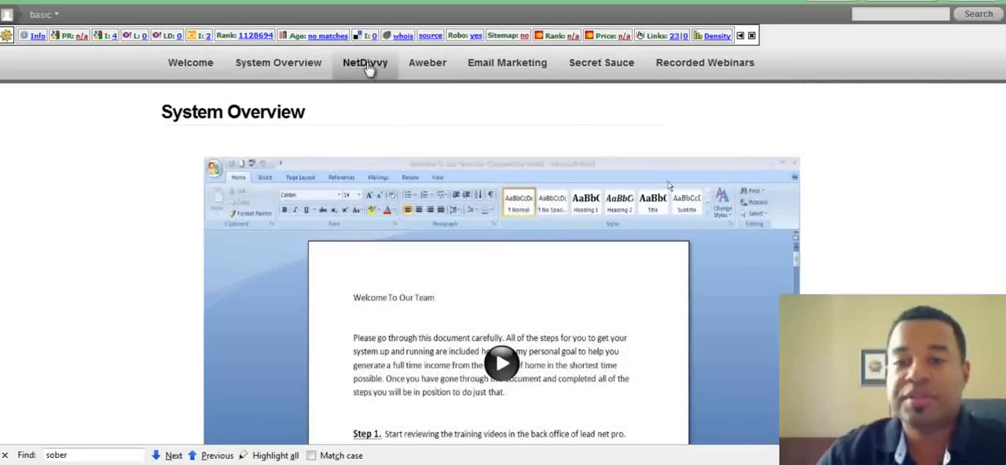
click(427, 62)
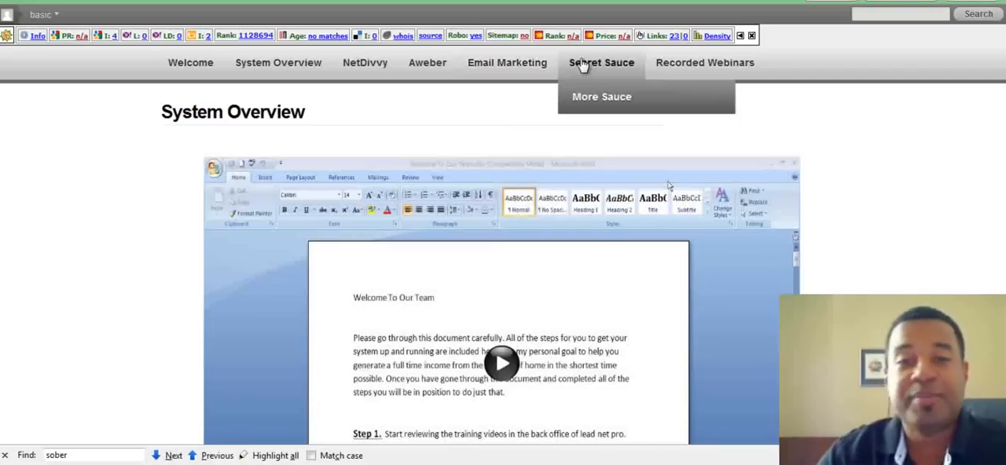
mouse_move(705, 63)
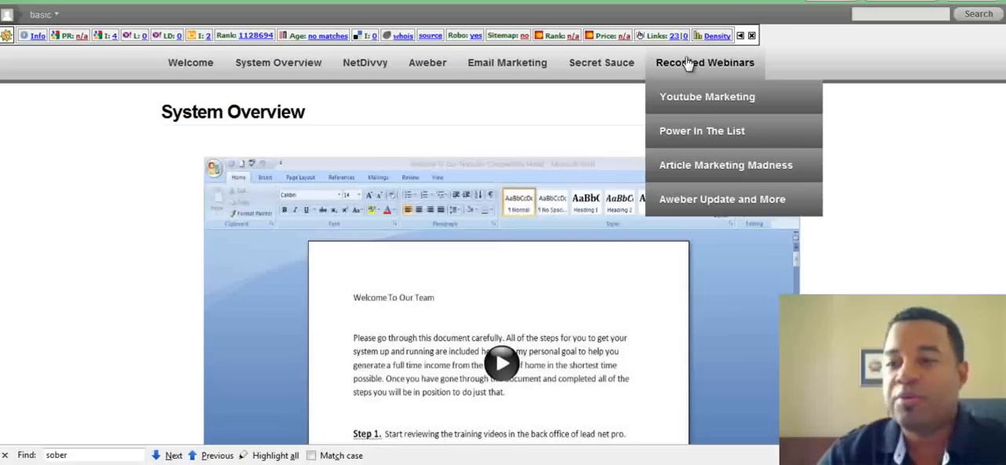
mouse_move(721, 199)
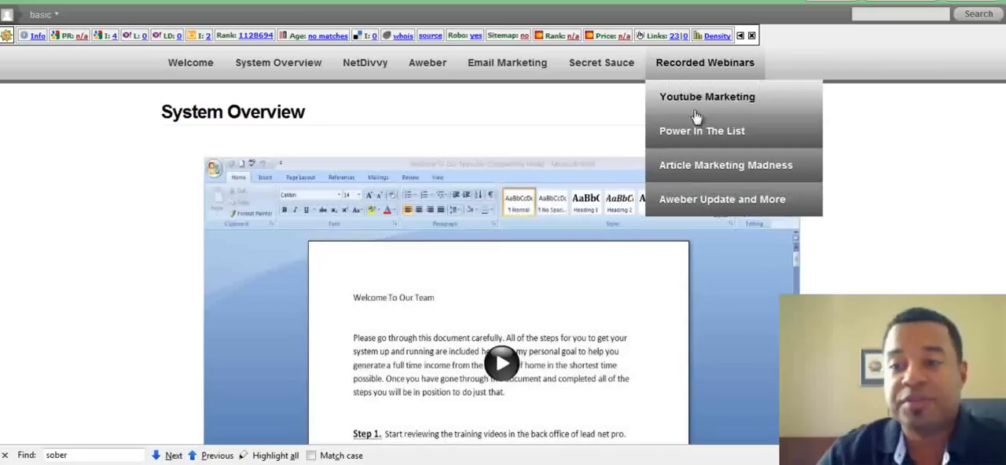
mouse_move(759, 170)
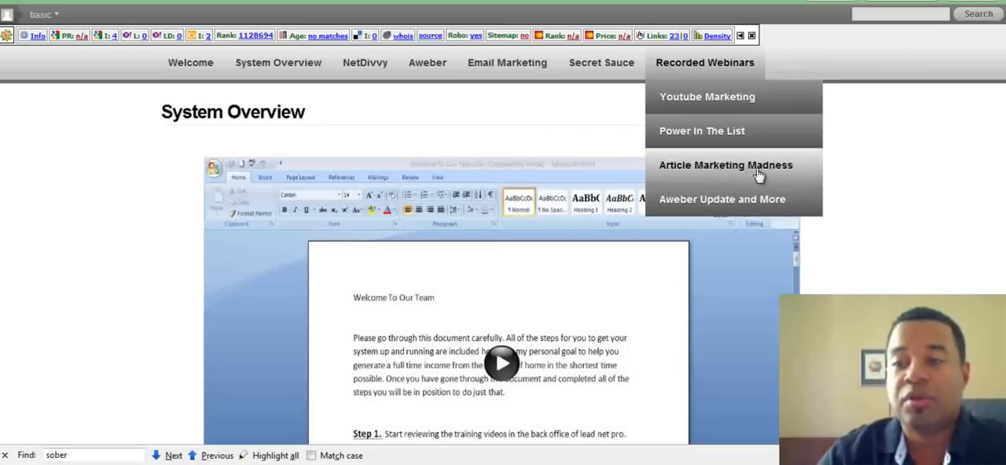
mouse_move(699, 199)
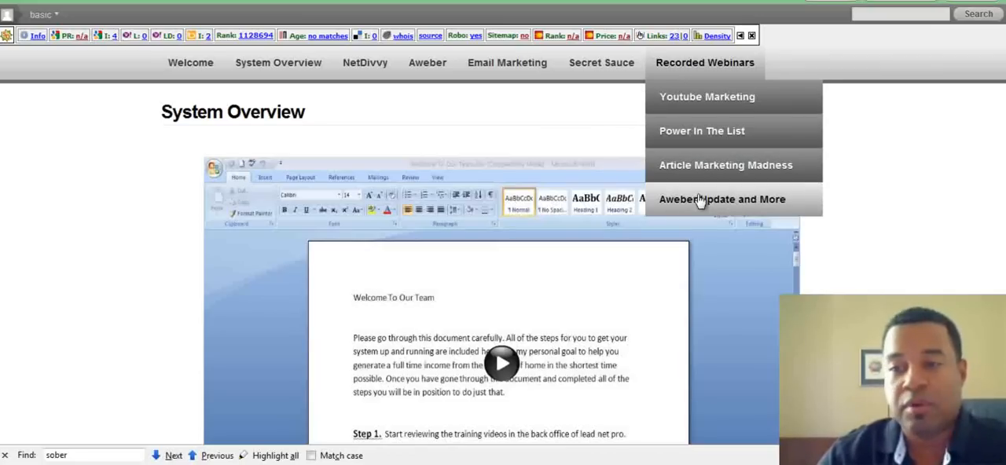
mouse_move(678, 140)
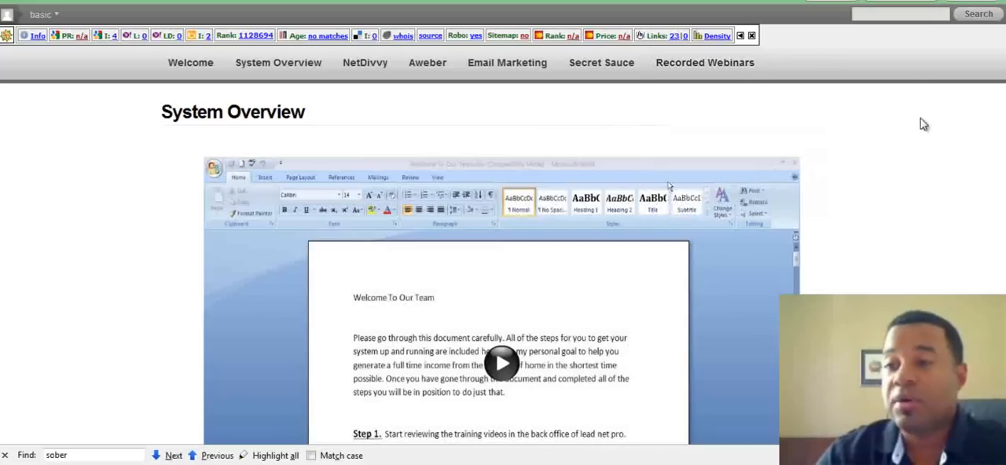
mouse_move(909, 72)
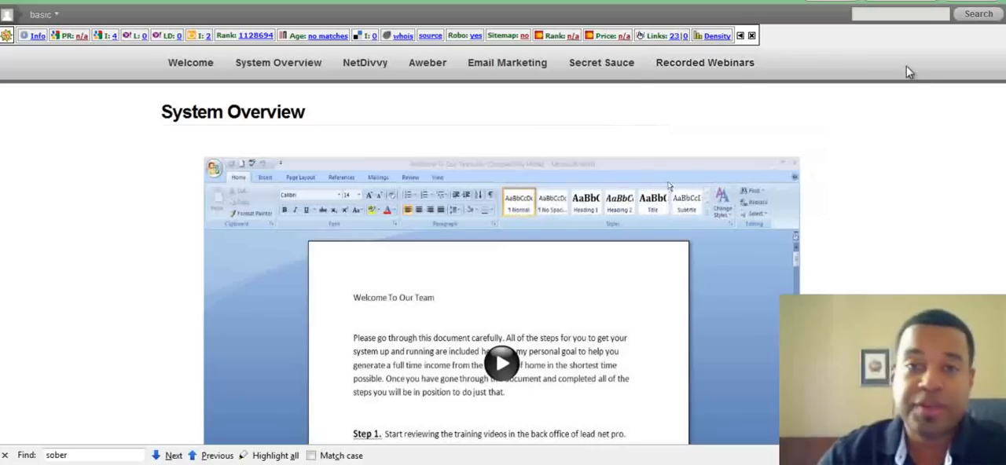